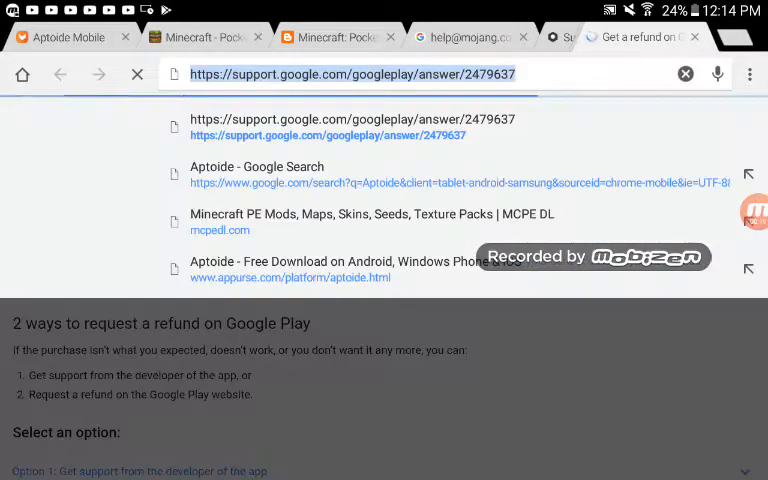
# Clear the refund page address and search Google for 'mcpe beta' from the suggestions
pyautogui.click(350, 73)
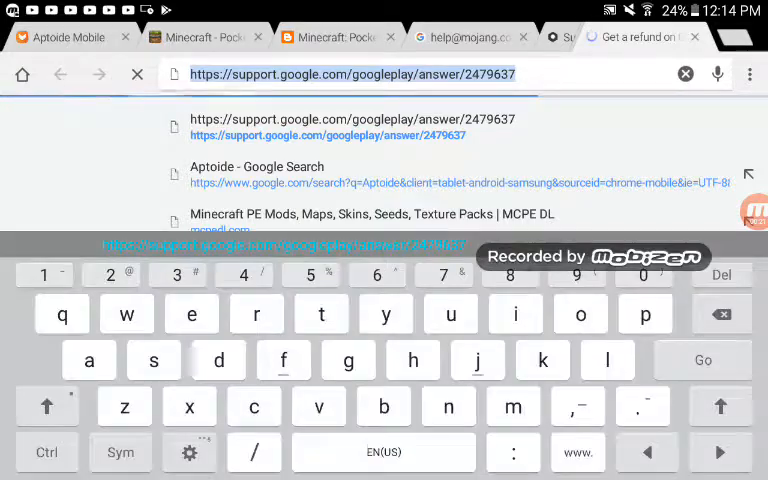
pyautogui.click(685, 73)
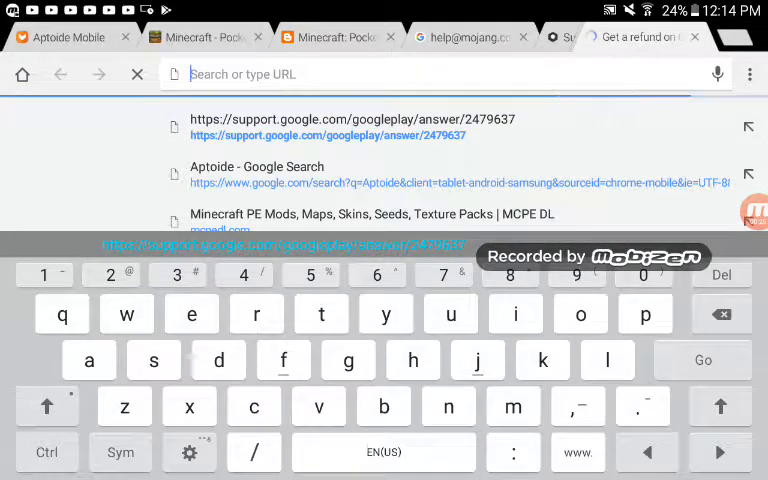
pyautogui.write('mc')
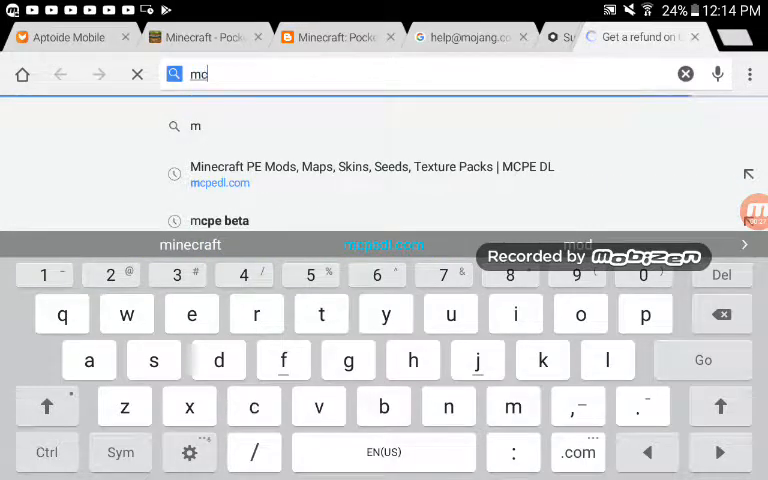
pyautogui.write('p')
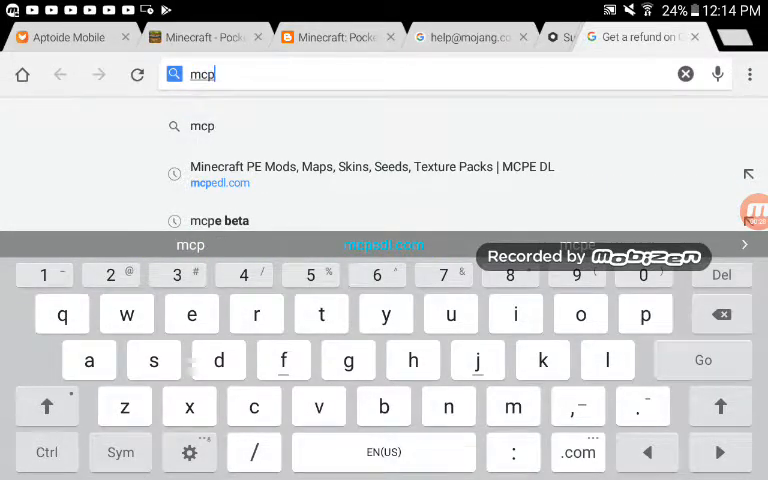
pyautogui.write('e')
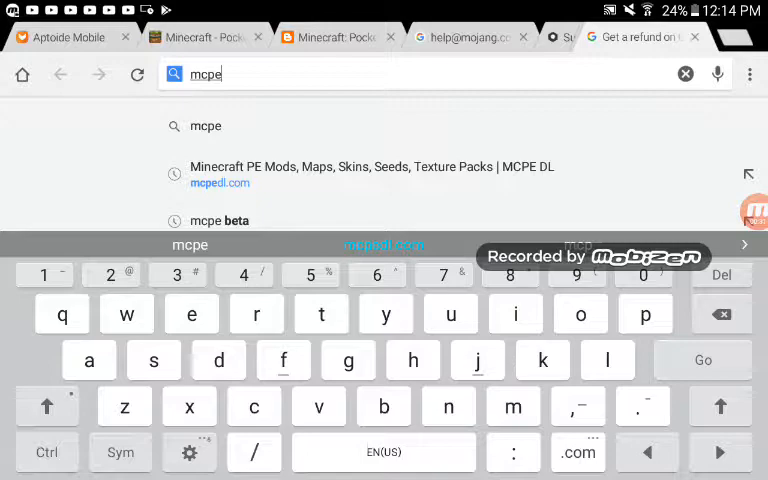
pyautogui.click(218, 220)
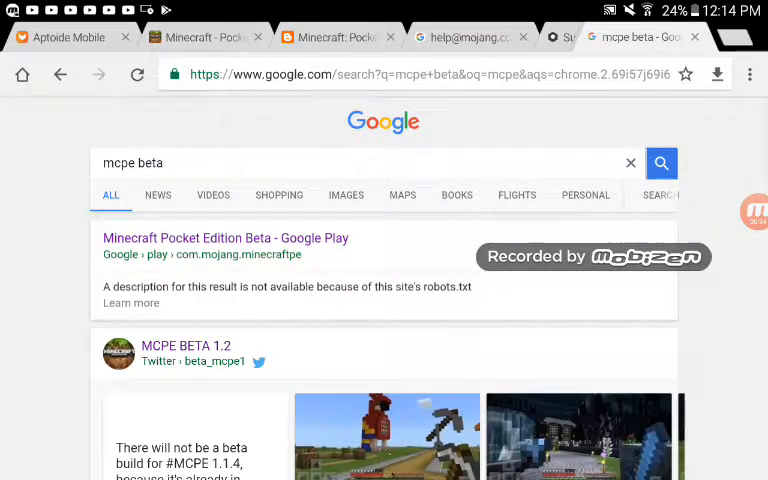
# Scroll the results to open the 'Pocket Edition Beta: How to join or leave the Beta Testing' guide
pyautogui.scroll(-3)
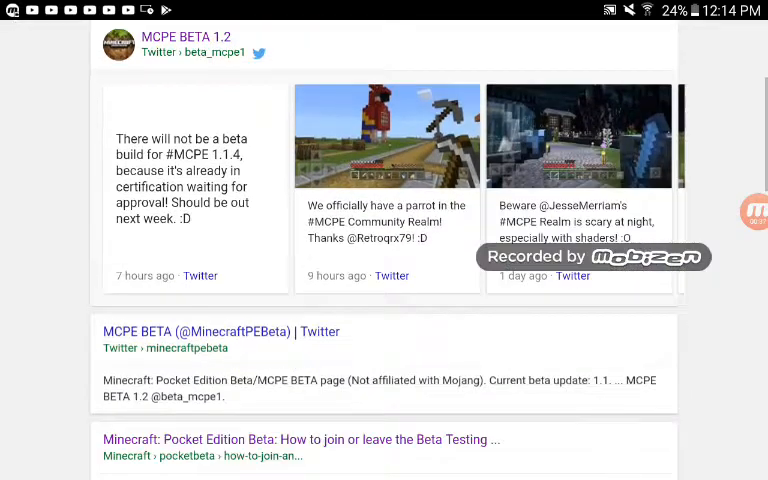
pyautogui.scroll(-3)
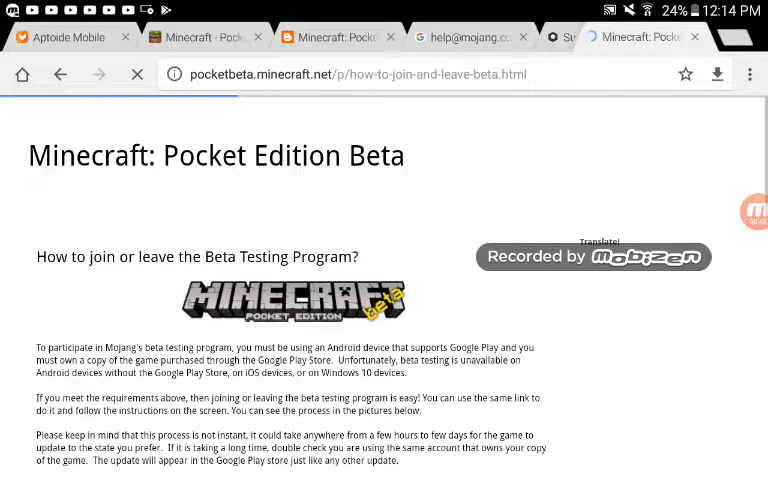
# Scroll the pocketbeta.minecraft.net guide down to the Join section's Become a Tester step
pyautogui.scroll(-3)
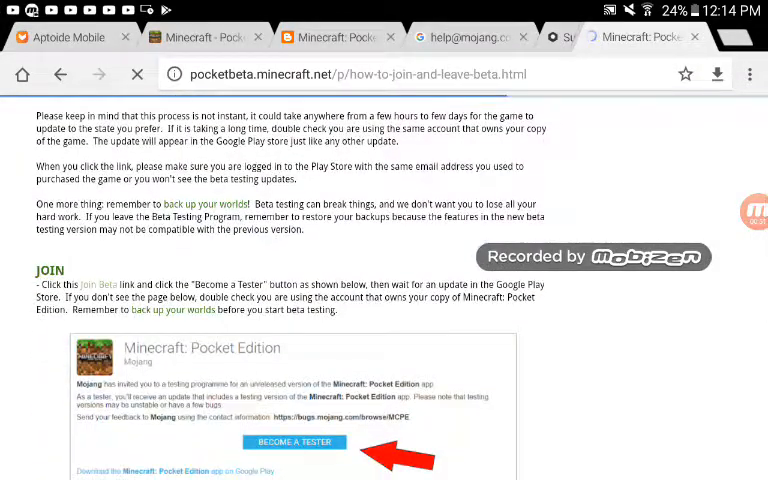
pyautogui.scroll(-3)
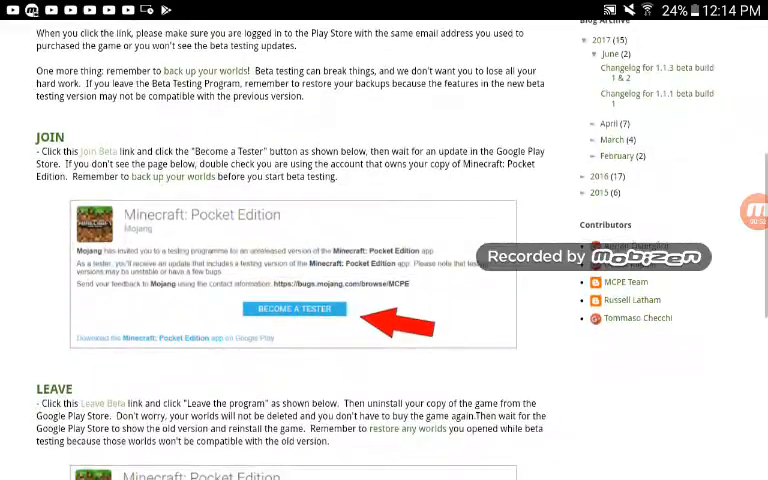